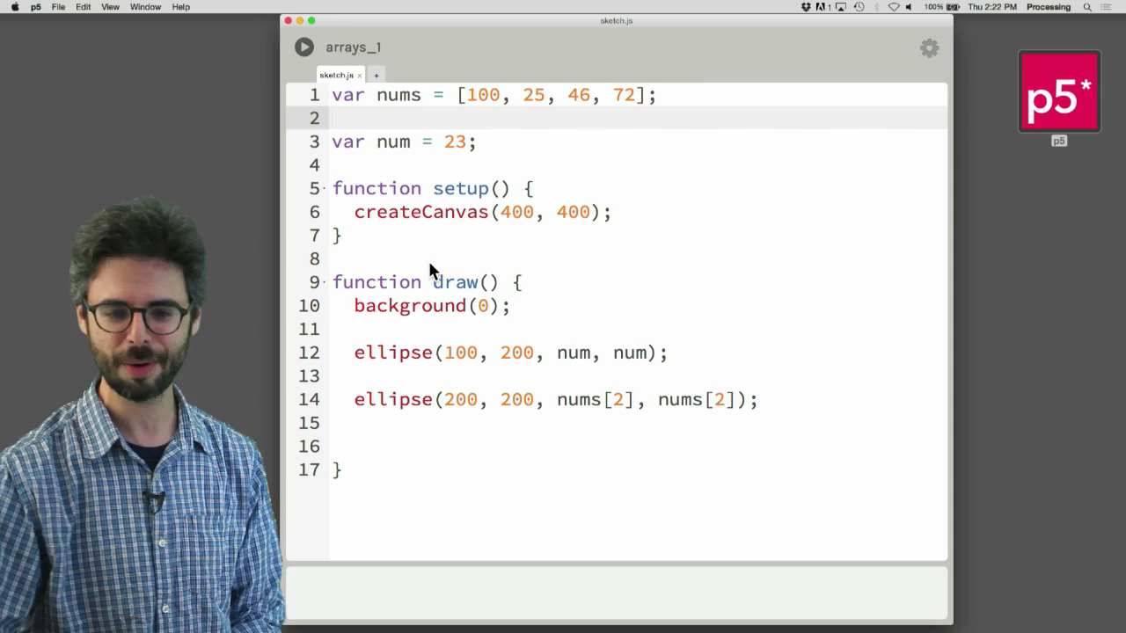
- Run the sketch, then delete 'var num = 23;' and the ellipse(100, 200, num, num) line
click(303, 46)
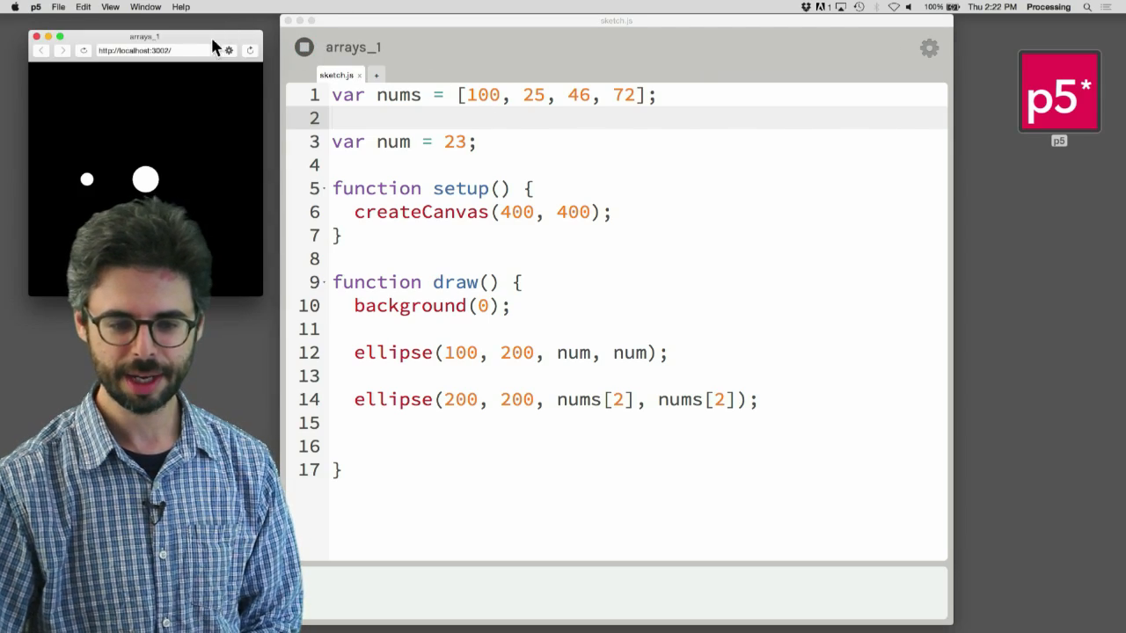
drag(141, 37, 836, 44)
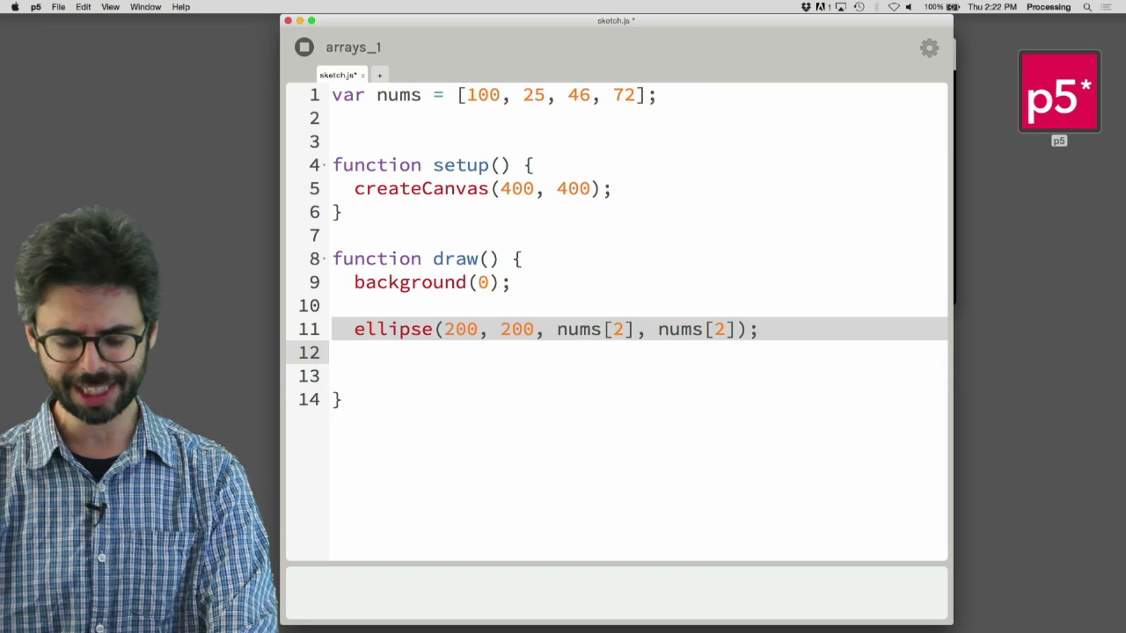
- Write four ellipses at x 100–400 sized by nums[0]–nums[3], with canvas width 500
text(ellipse(200, 200, nums[2], nums[2]);)
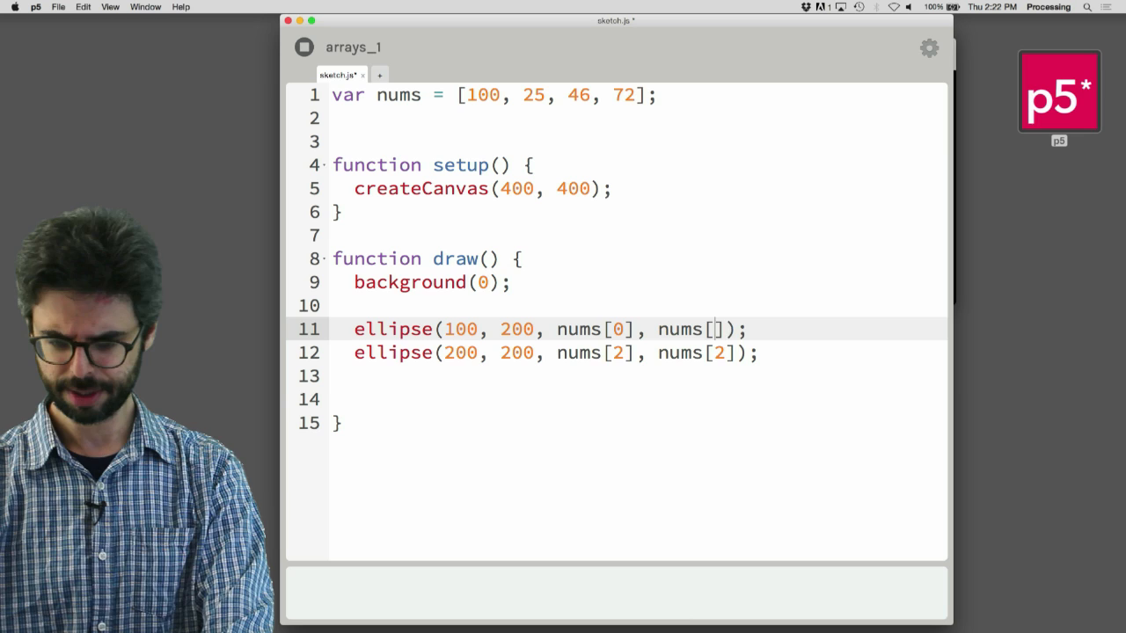
text(0)
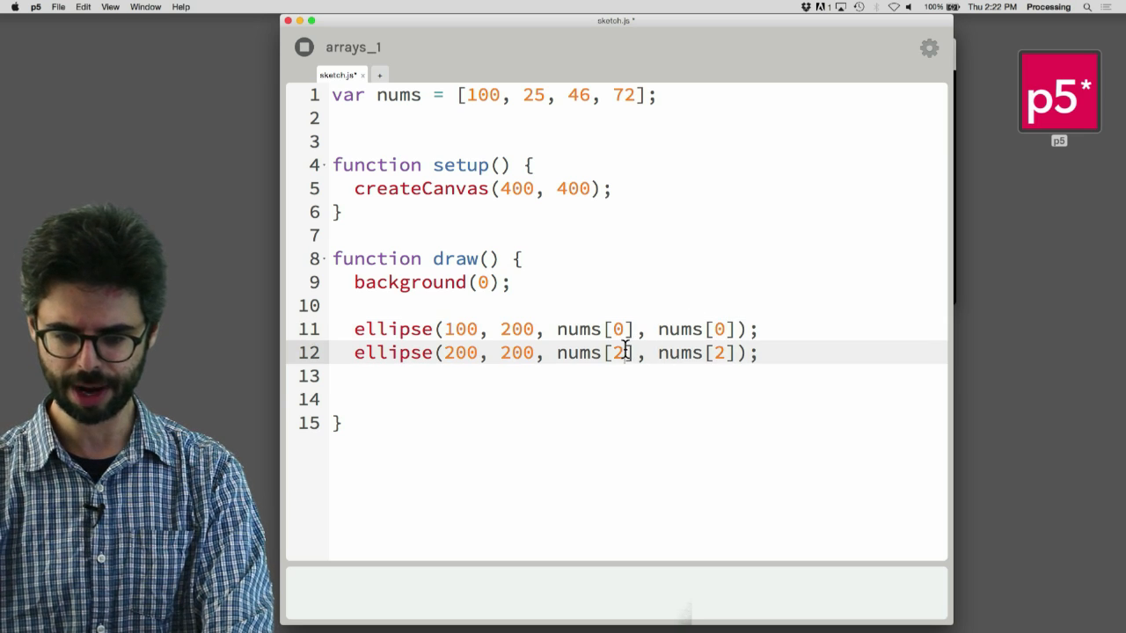
text(1)
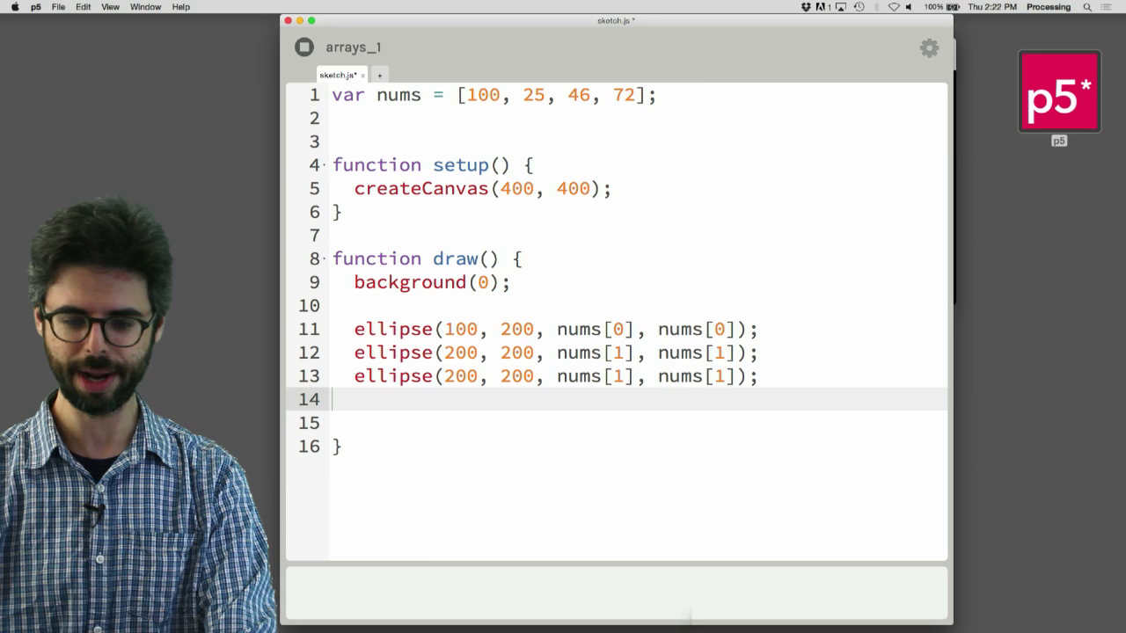
text(2)
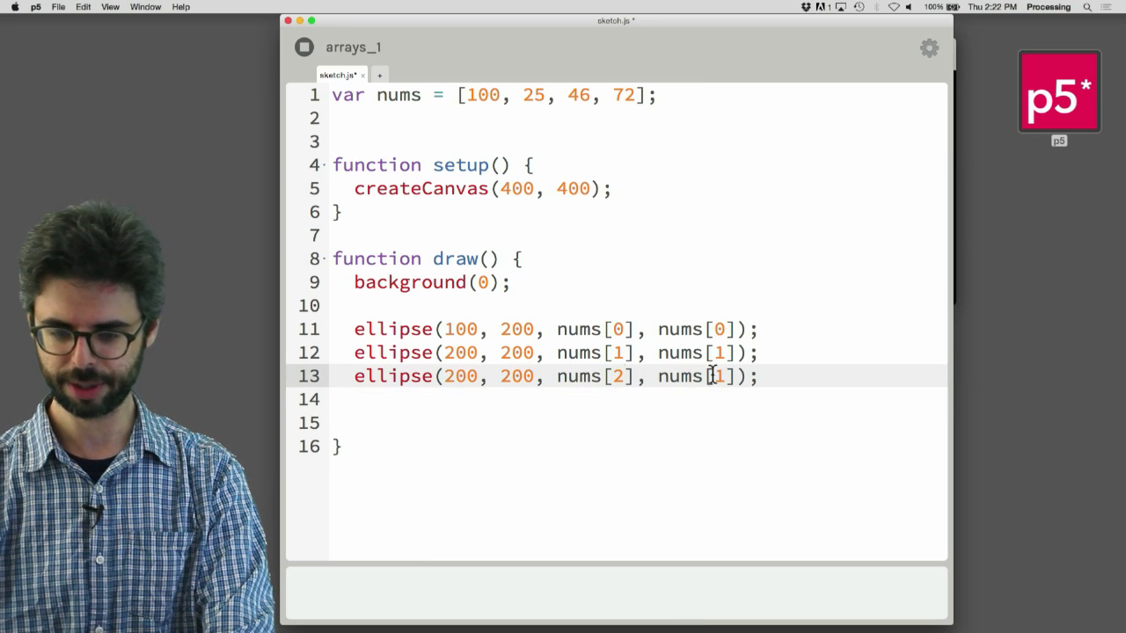
text(2)
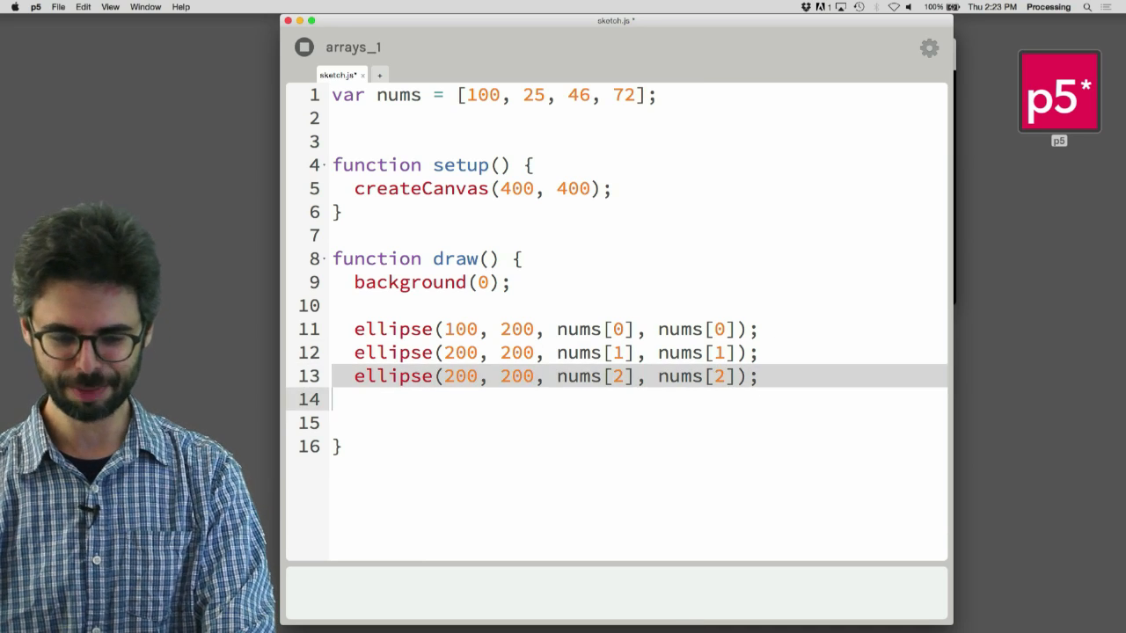
text(ellipse(200, 200, nums[], nums[2]);)
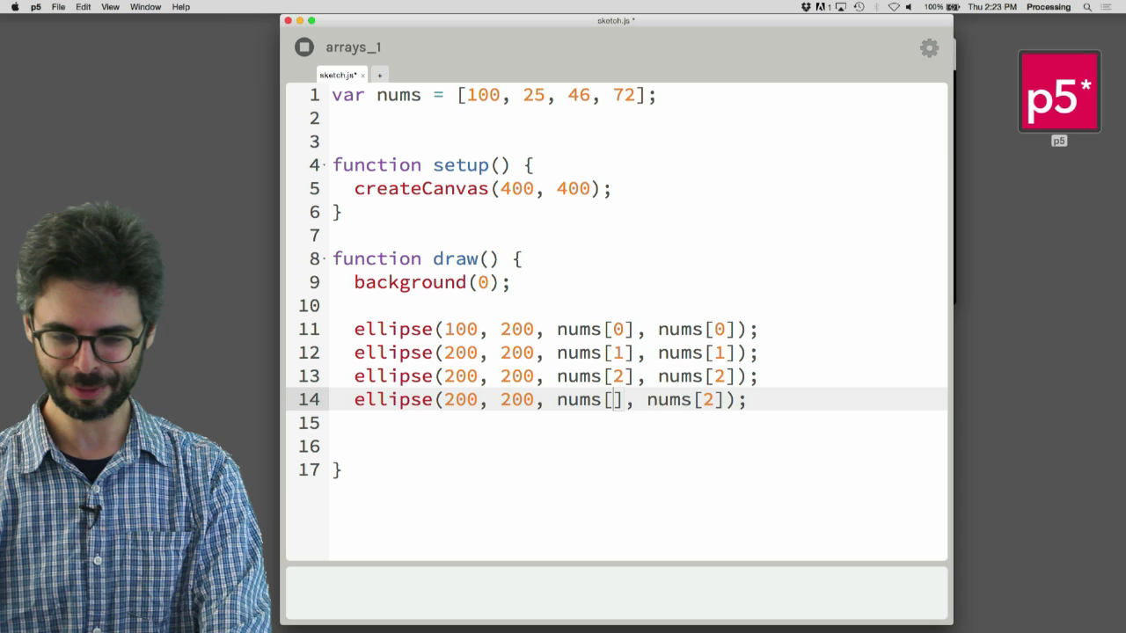
text(3)
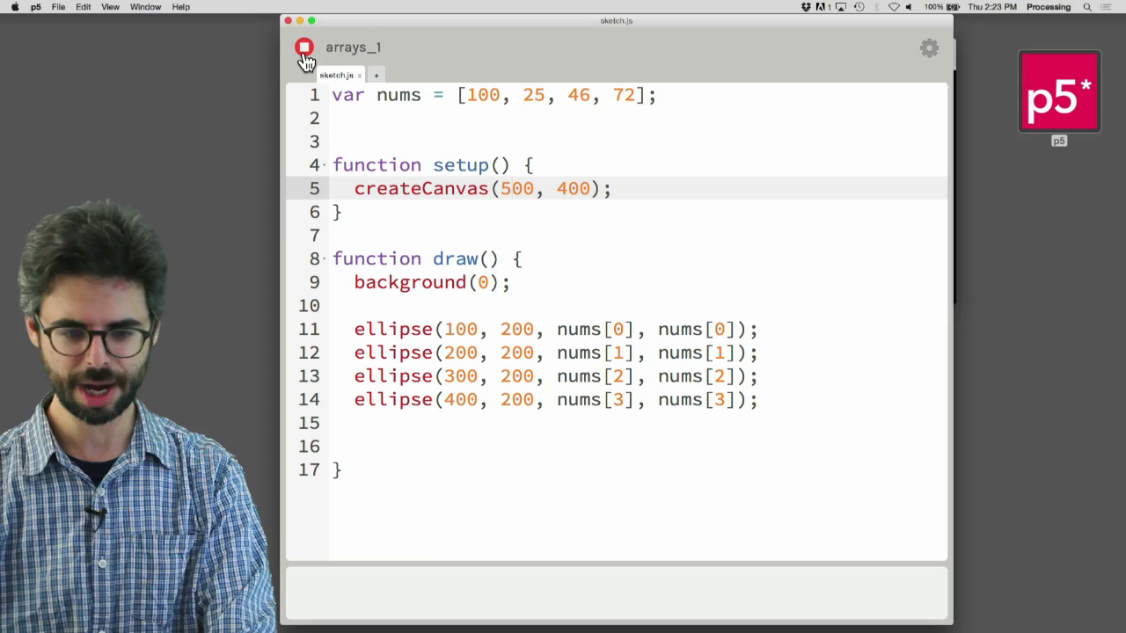
click(304, 48)
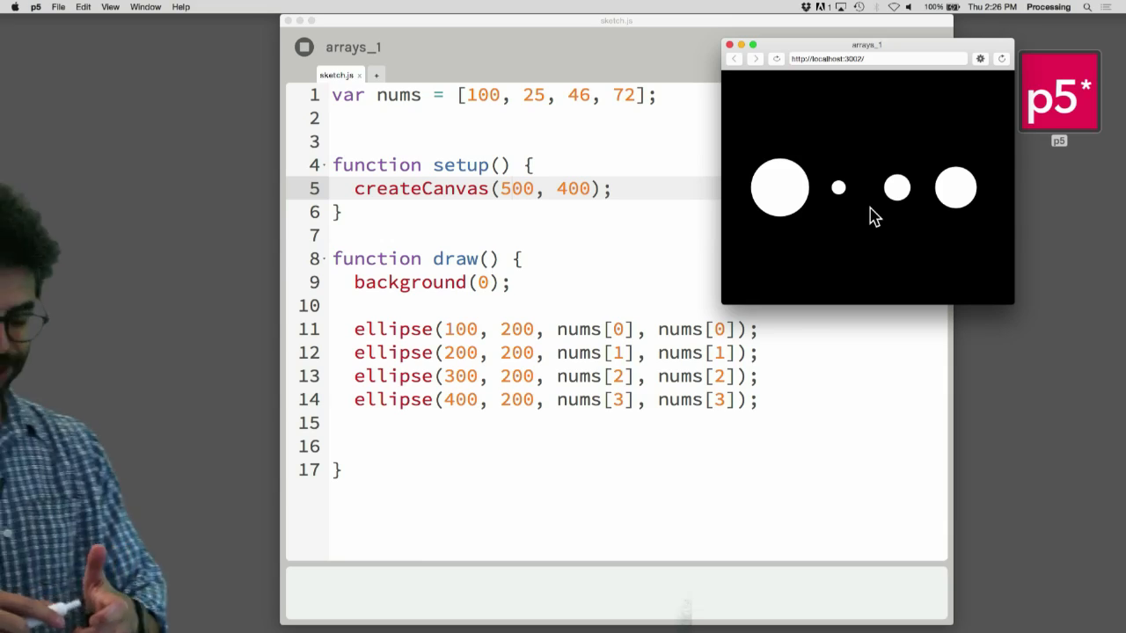
mouse_move(690, 259)
text(for ()
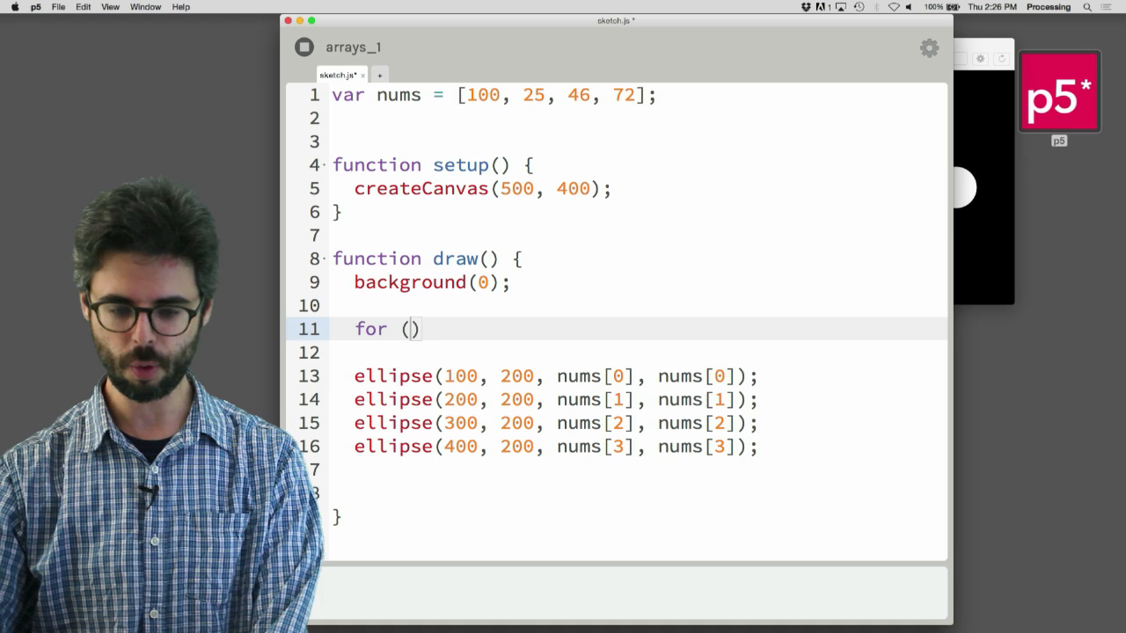
- Write for (var i = 0; i < 4; i++) containing ellipse(100, 200, nums[i], nums[i])
text(var i = 0; i <)
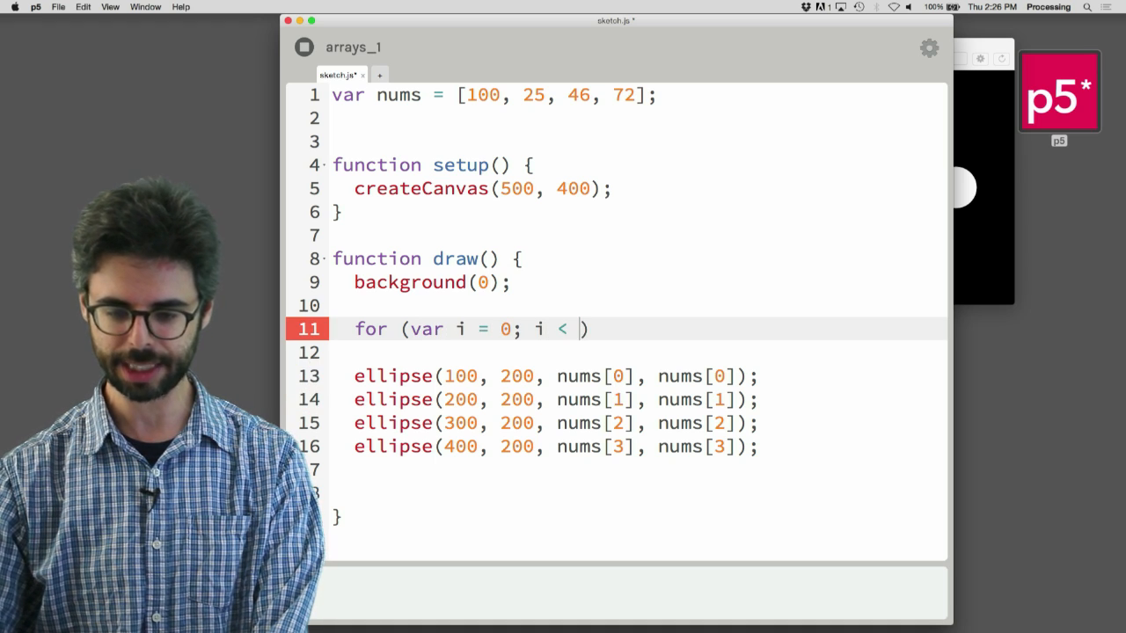
text(4; i+)
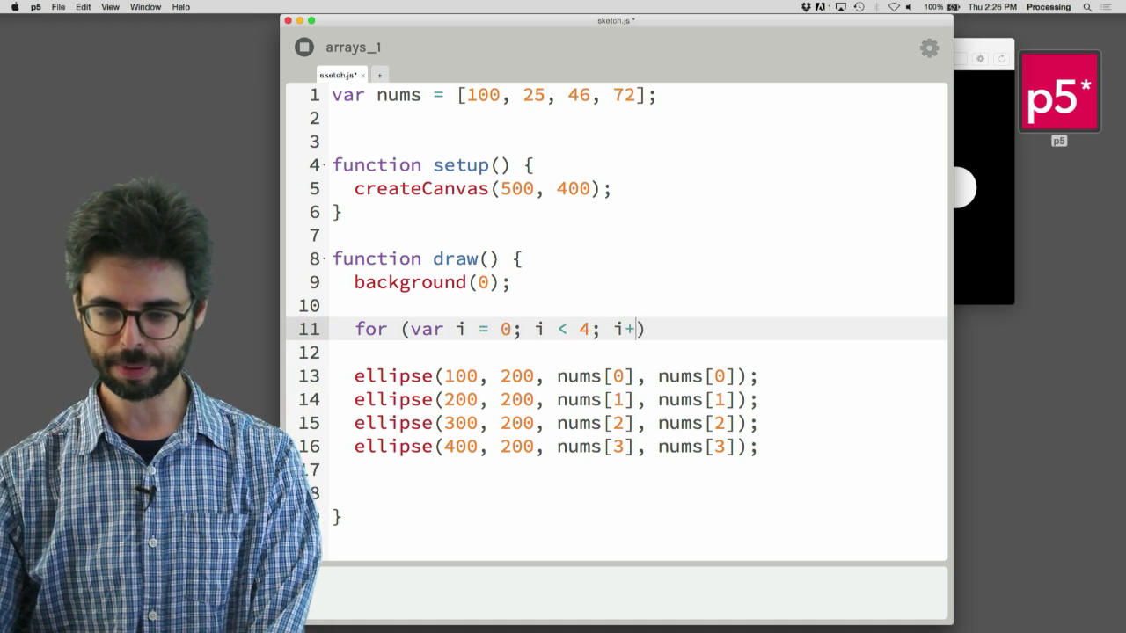
text(+) {)
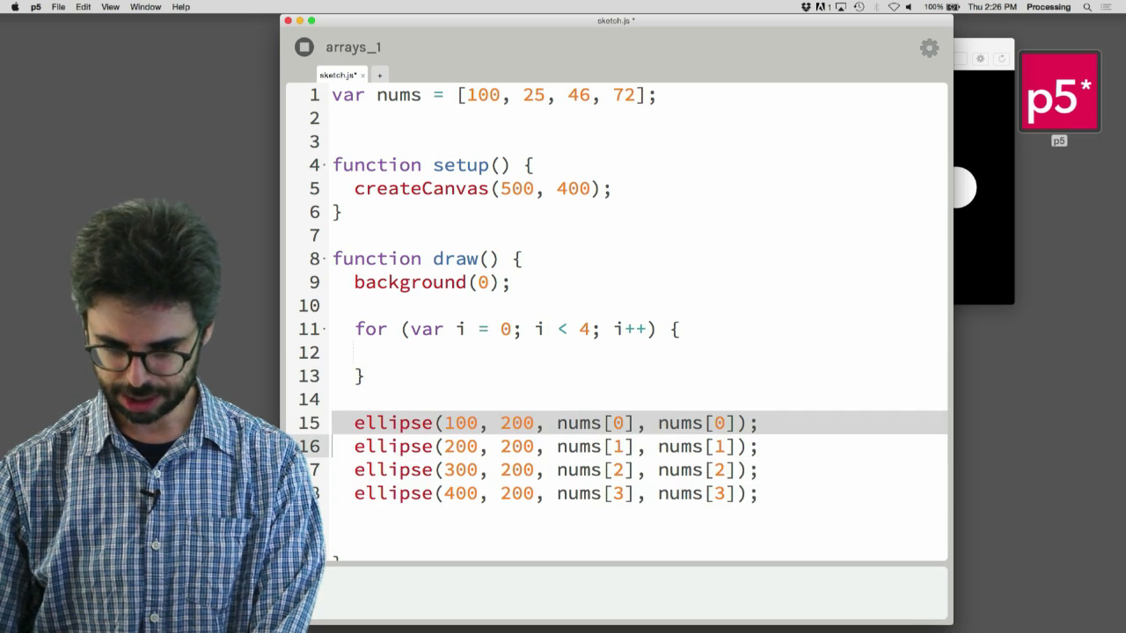
text(ellipse(100, 200, nums[0], nums[0]);)
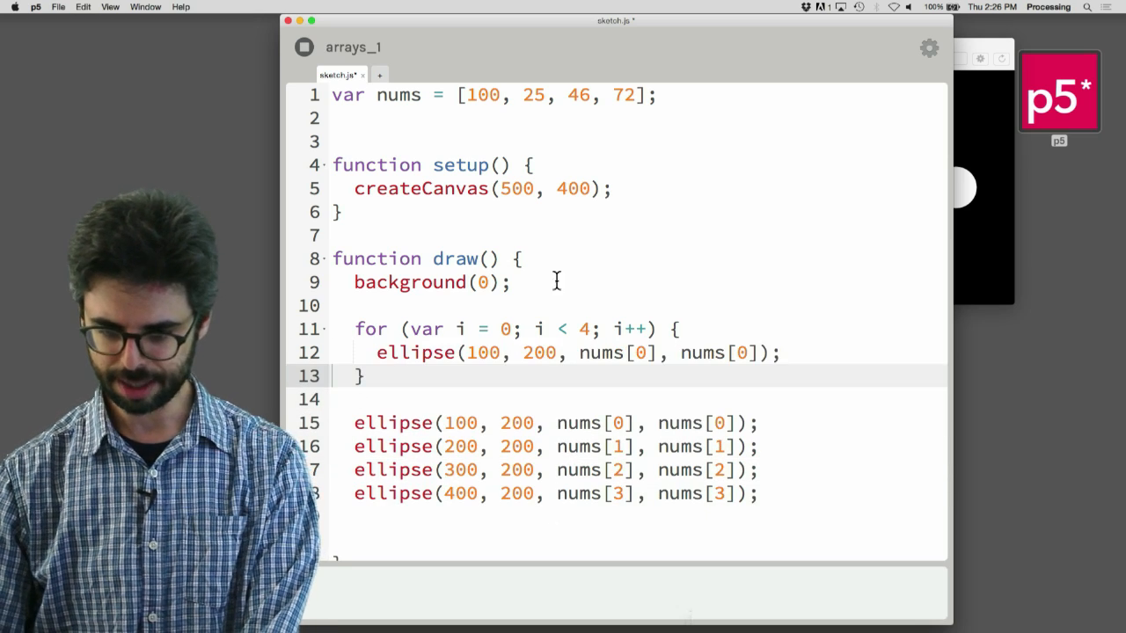
text(i)
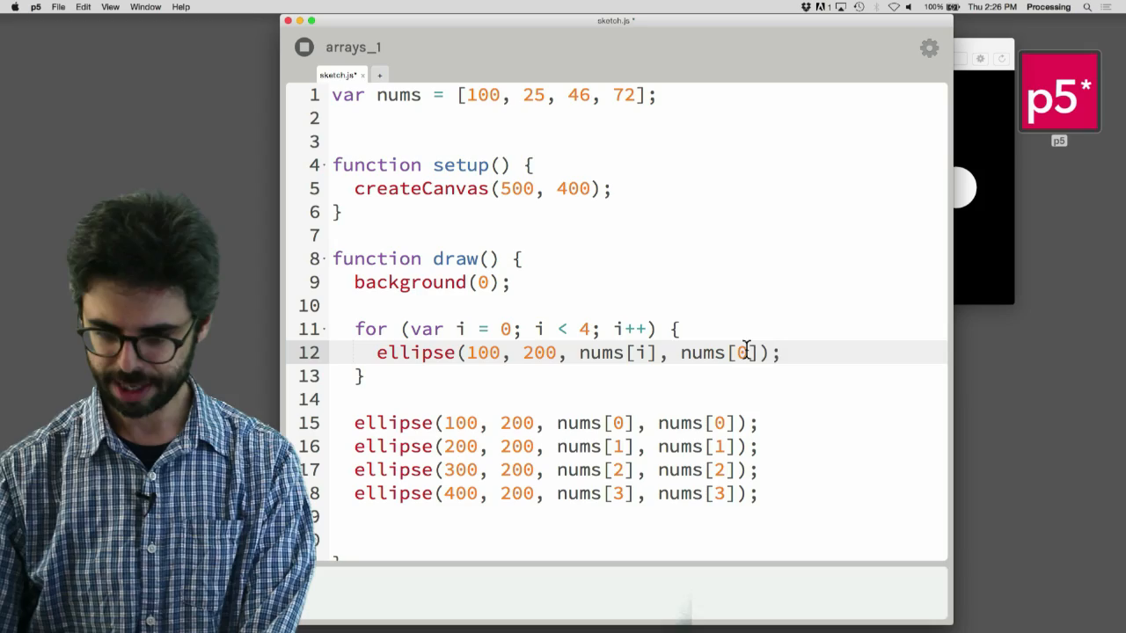
text(i)
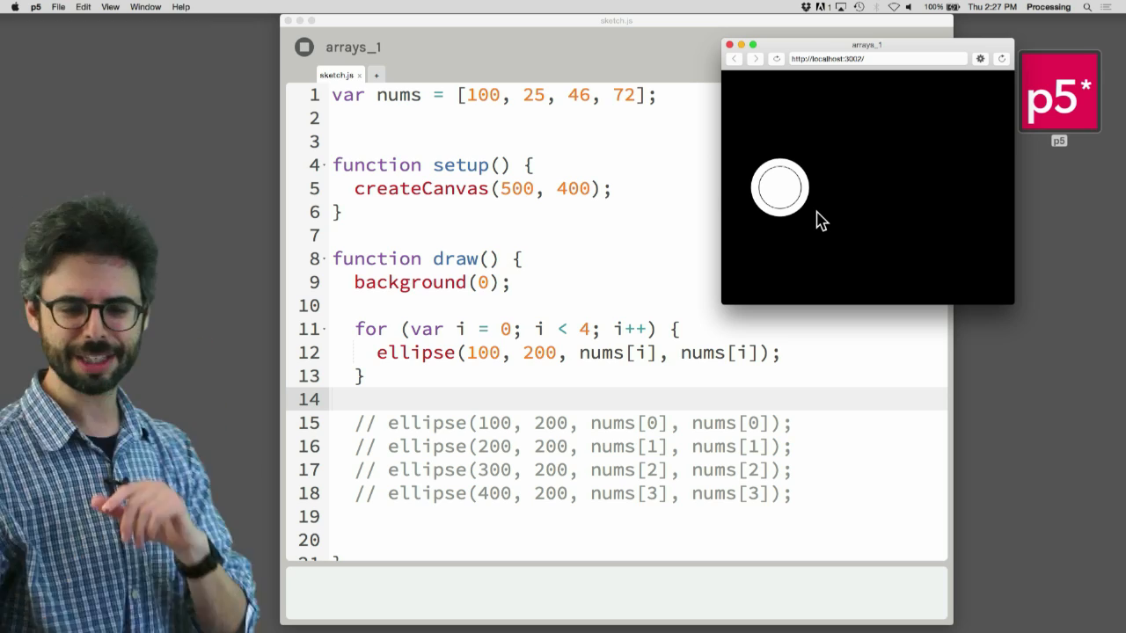
- Add stroke(255) and noFill() before the loop's ellipse and run the sketch
text(stroke(255);)
text(noFill();)
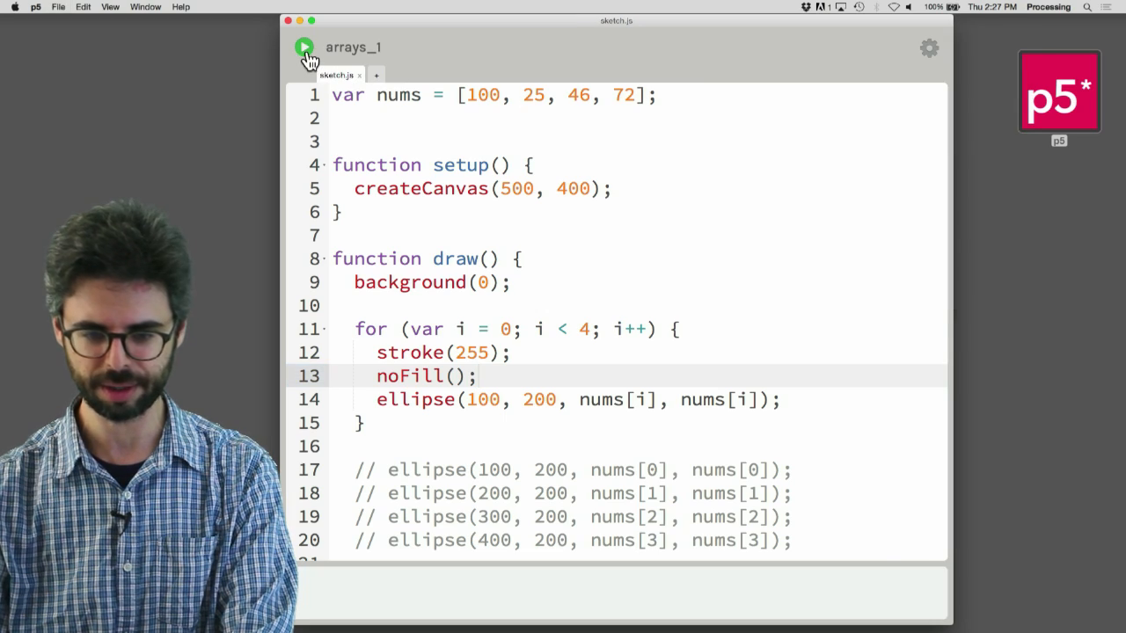
click(303, 47)
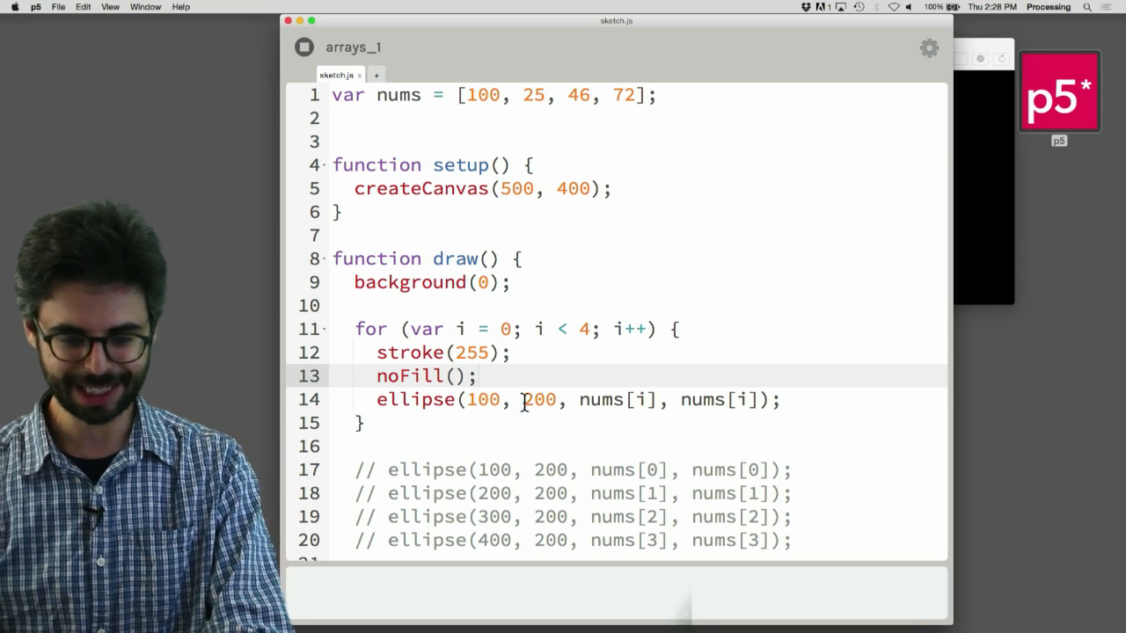
- Set the ellipse x to i * 100 + 100 and replace noFill() with fill(51)
double_click(482, 399)
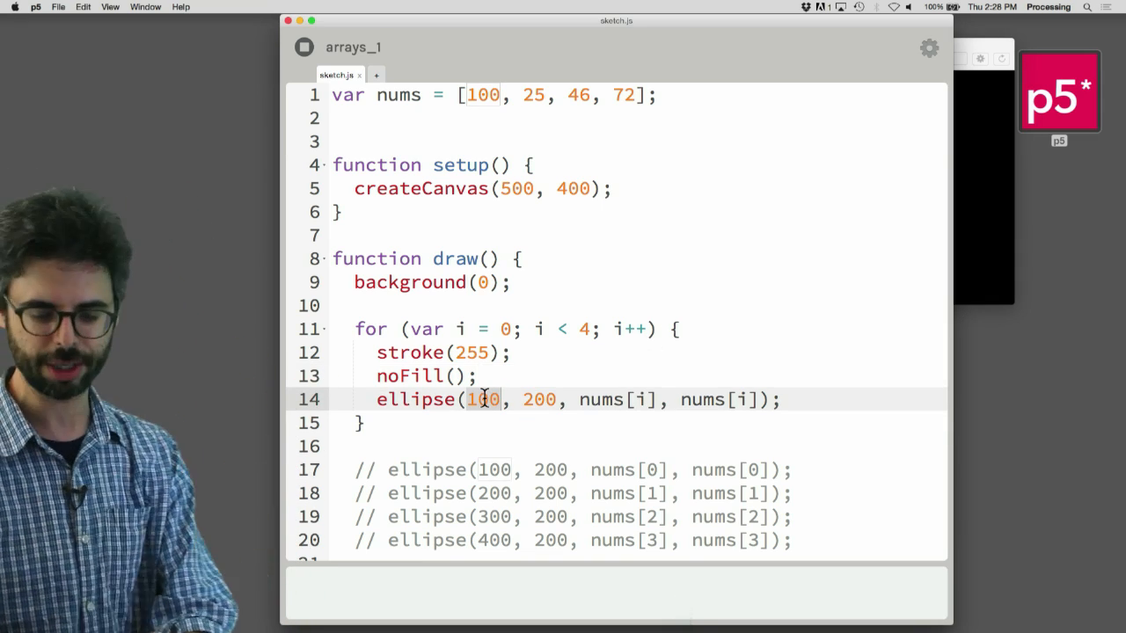
text(i*100+)
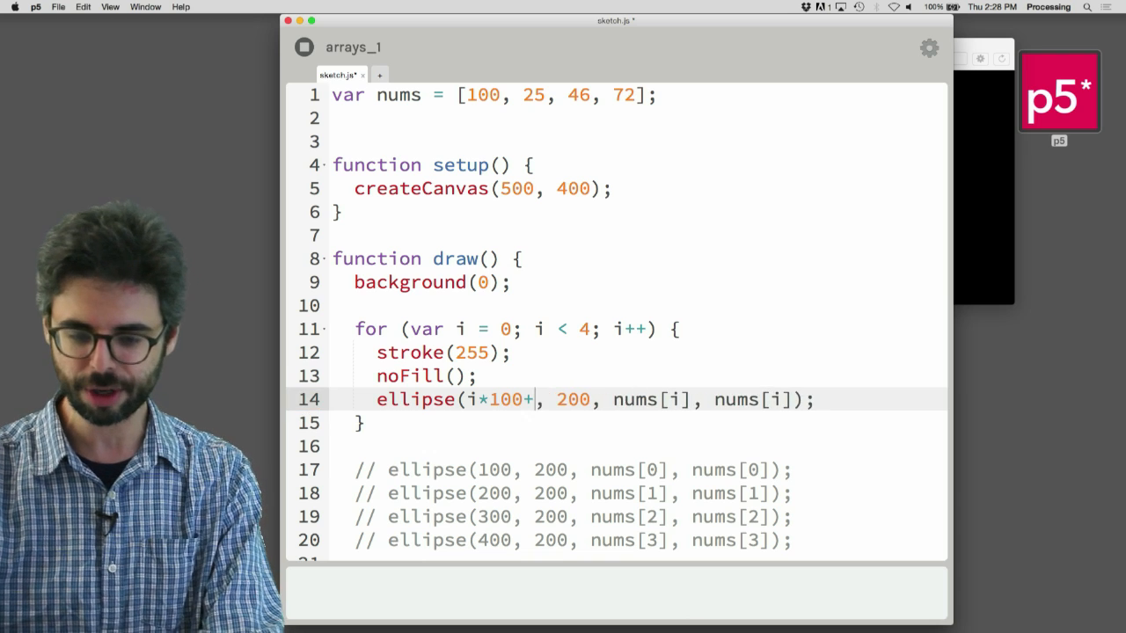
text(* 100 + 100)
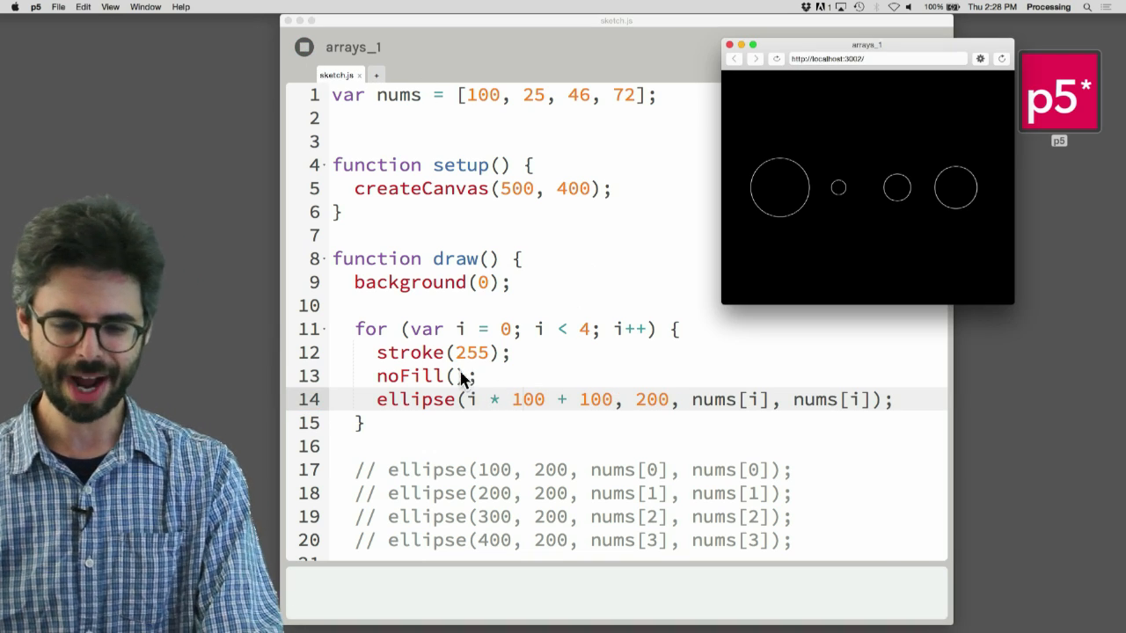
text(fill)
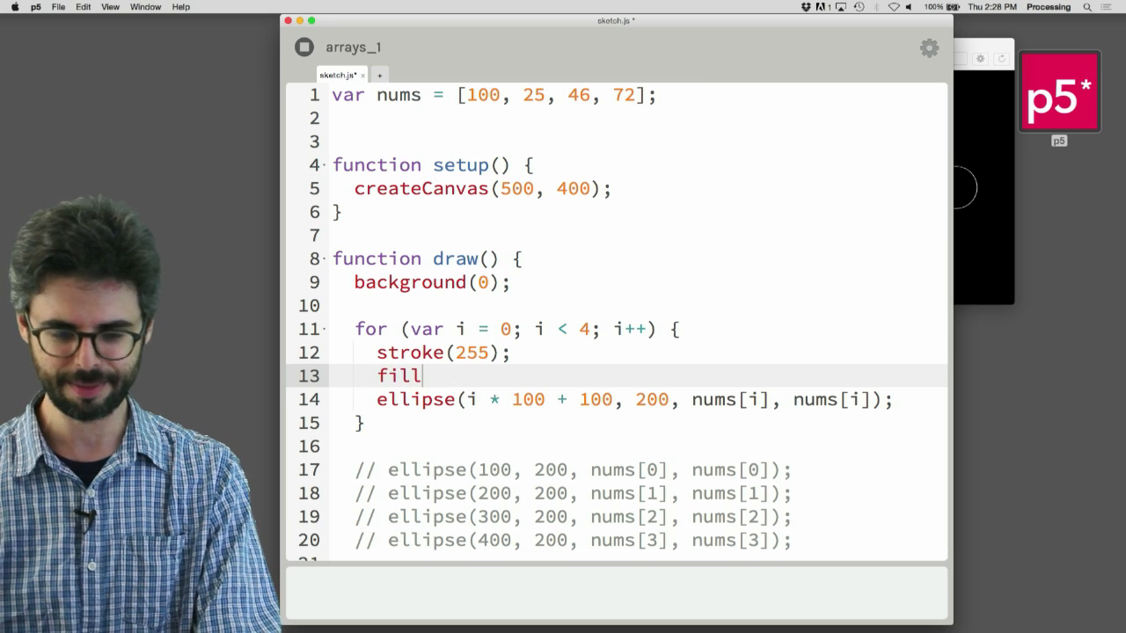
text((51);)
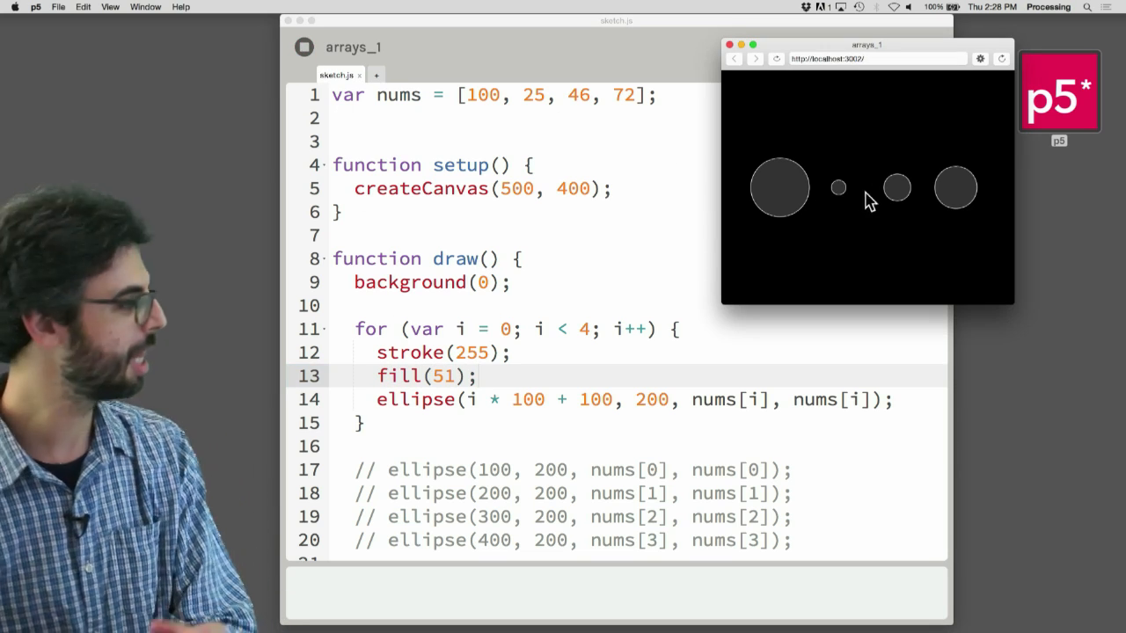
mouse_move(801, 110)
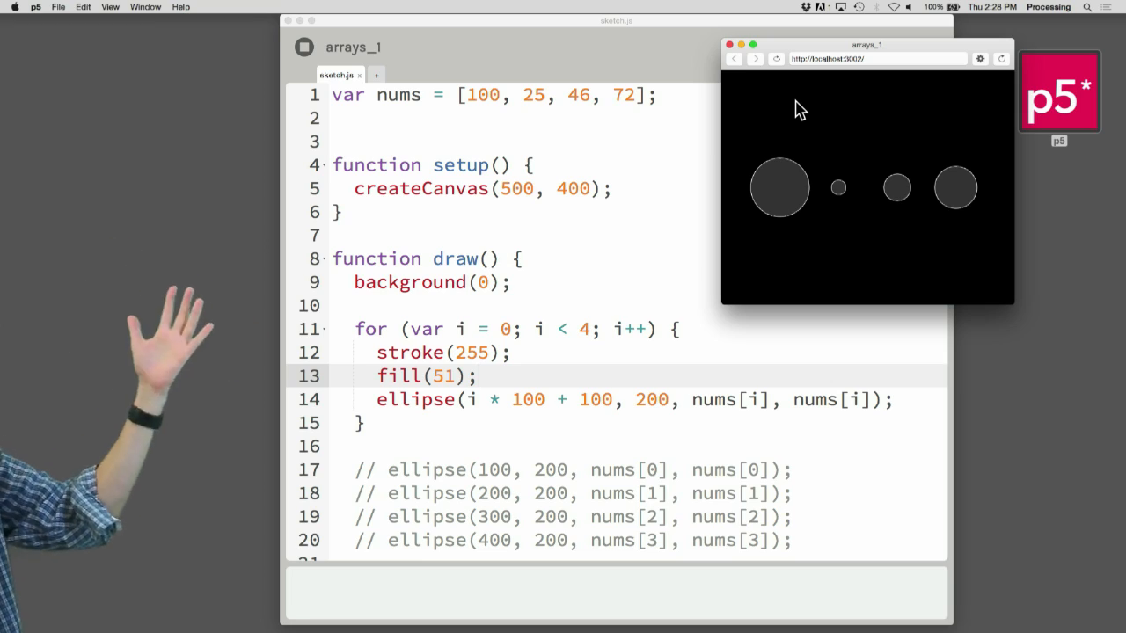